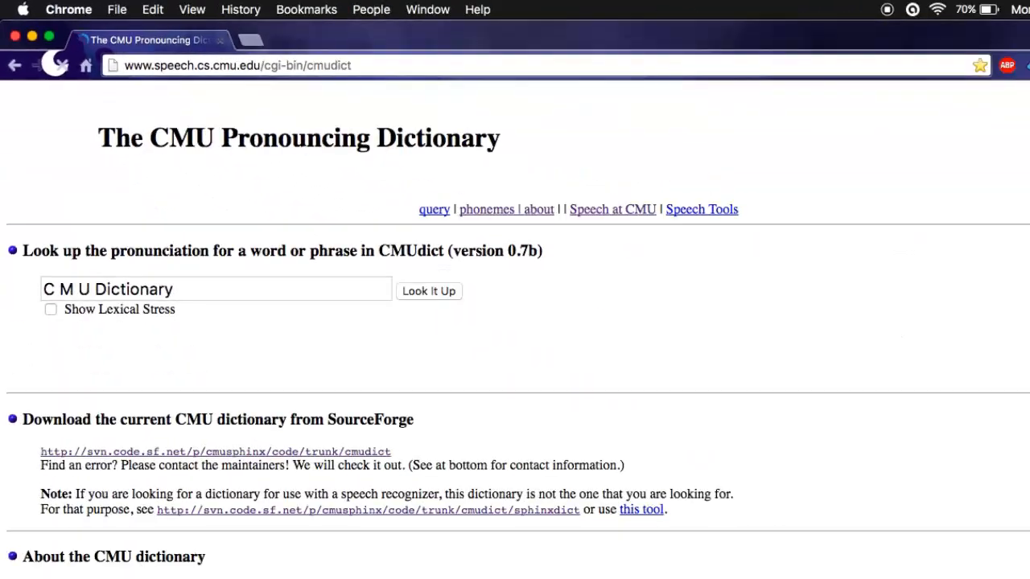
# Open the SourceForge CMU dictionary, browse its phoneme table, and save cmudict-0.7b.txt.
pyautogui.click(215, 451)
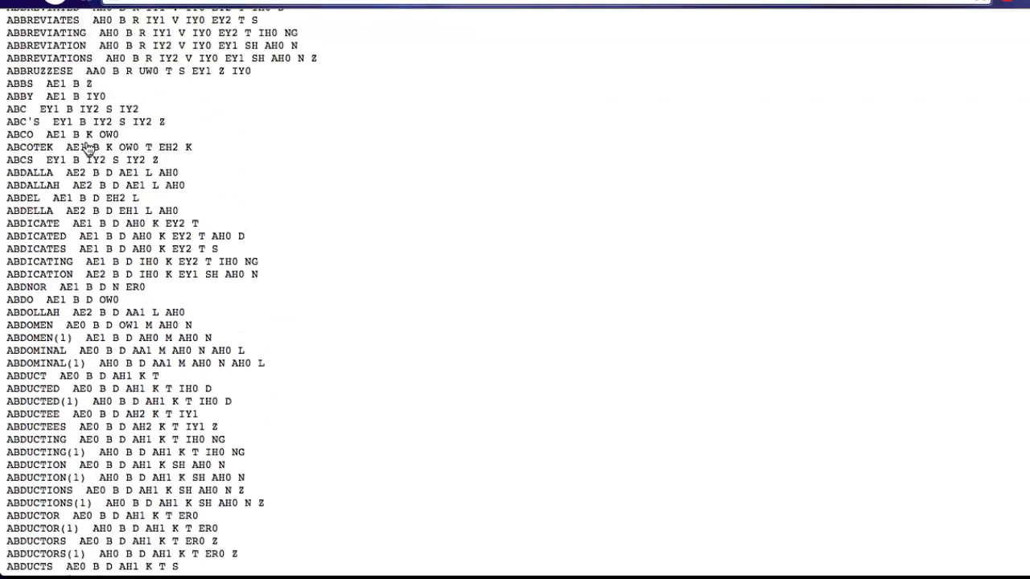
pyautogui.rightClick(95, 146)
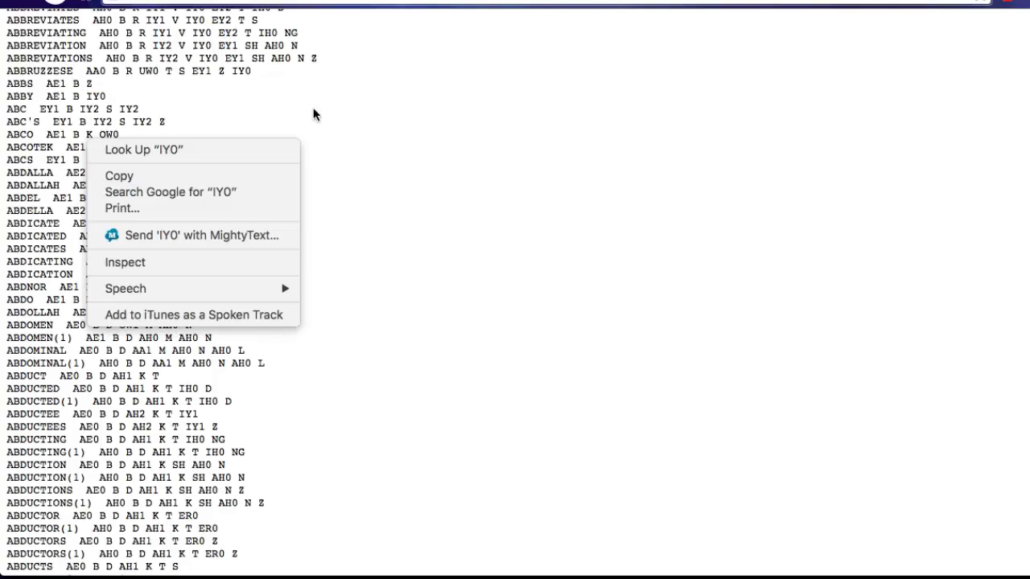
pyautogui.click(327, 148)
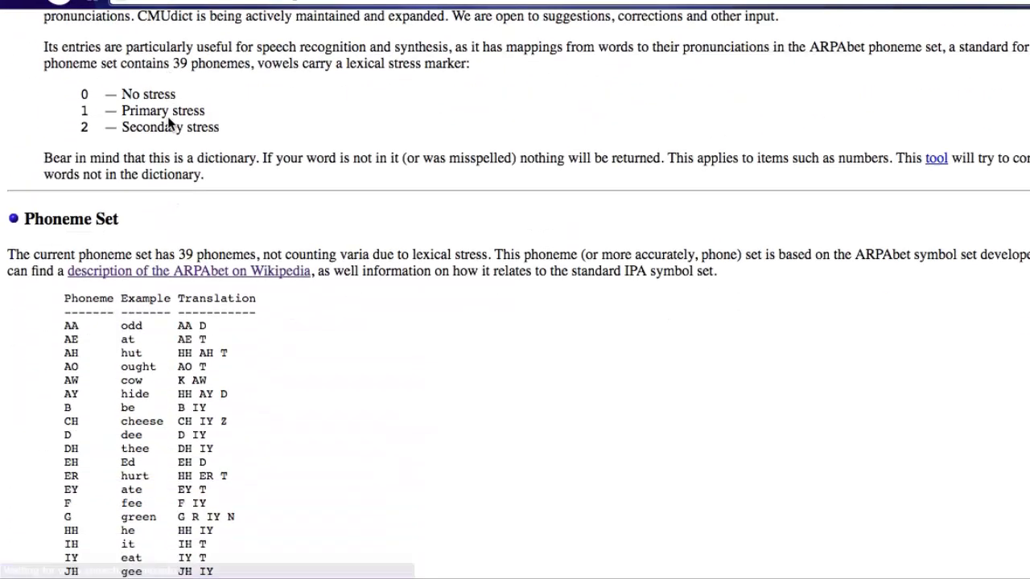
pyautogui.scroll(-3)
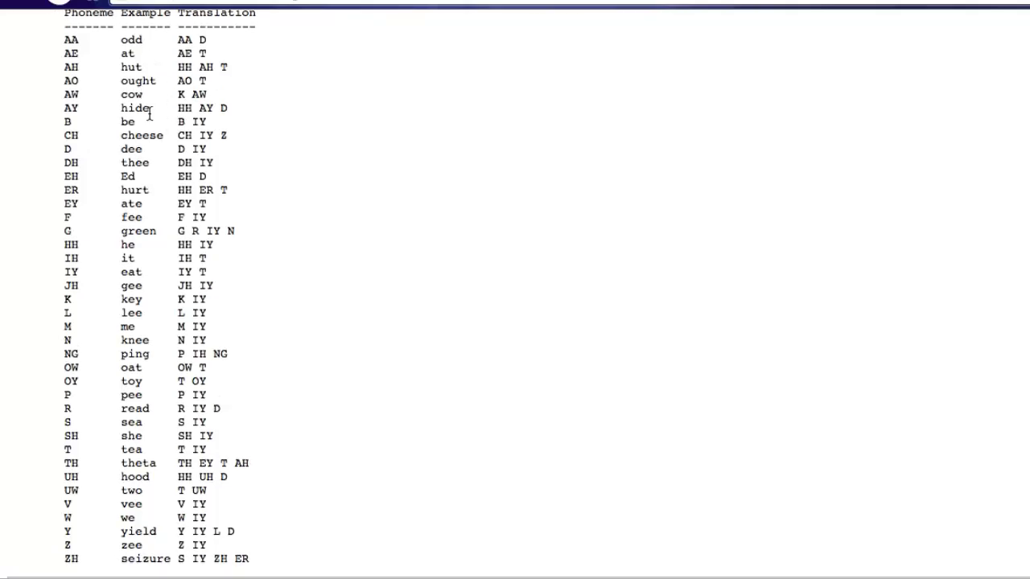
pyautogui.moveTo(448, 218)
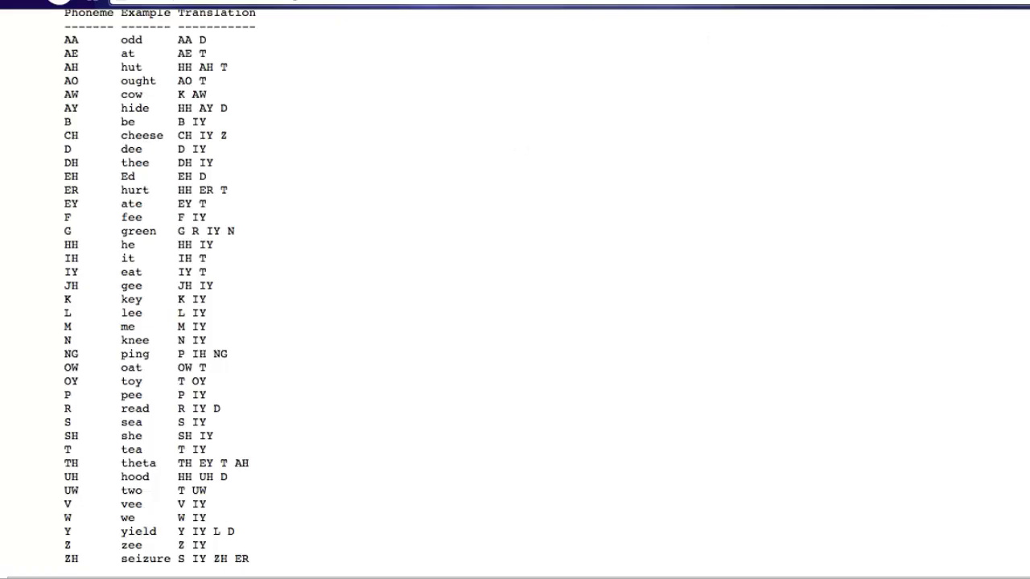
pyautogui.press('cmd+s')
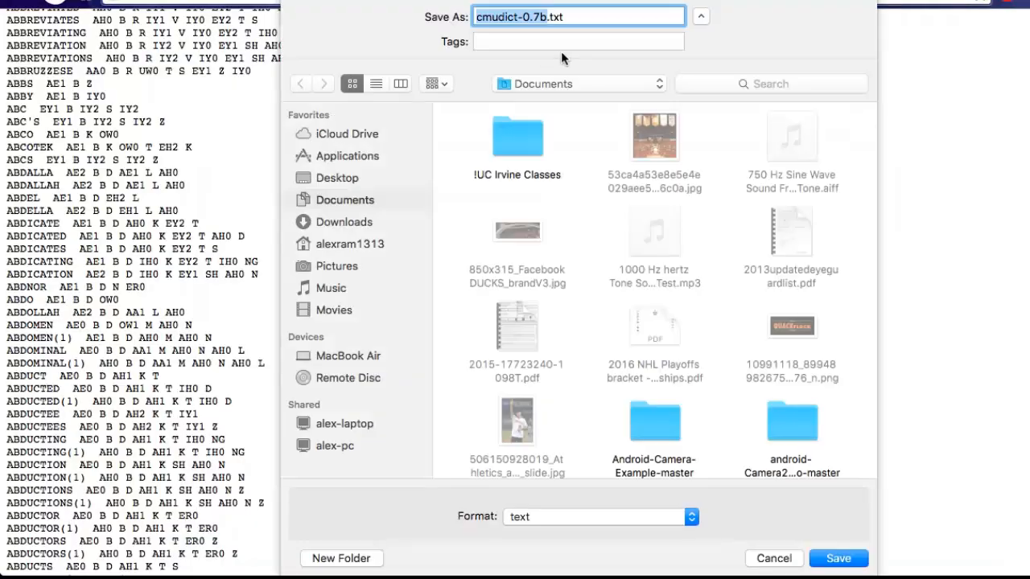
pyautogui.click(341, 558)
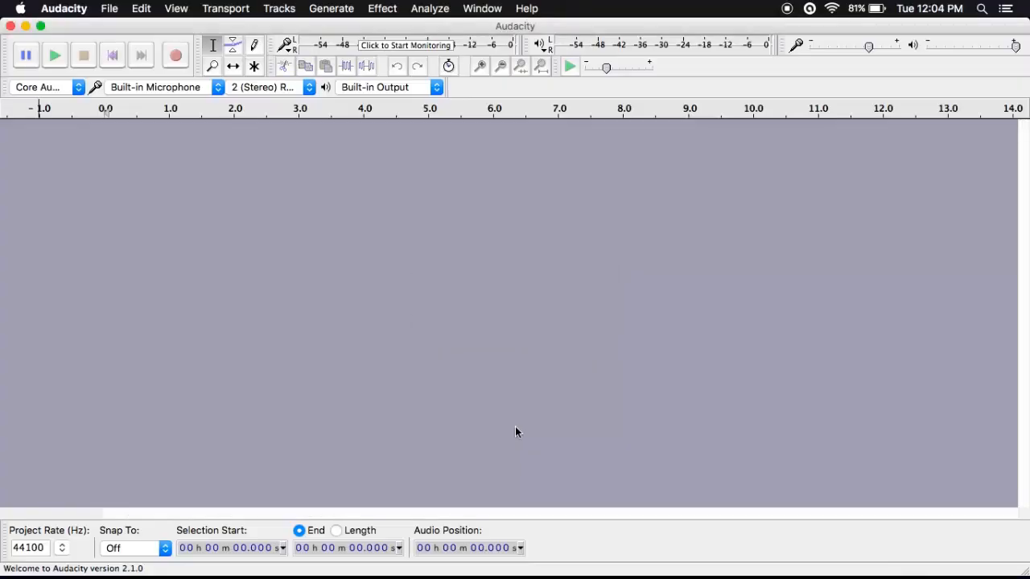
pyautogui.moveTo(176, 55)
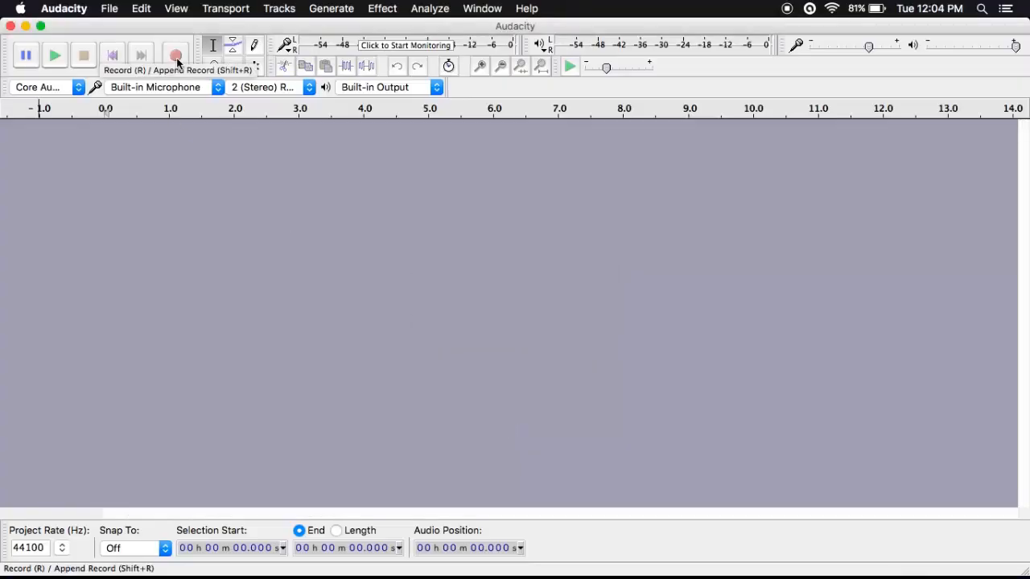
# Record a short spoken sound clip in Audacity.
pyautogui.click(175, 54)
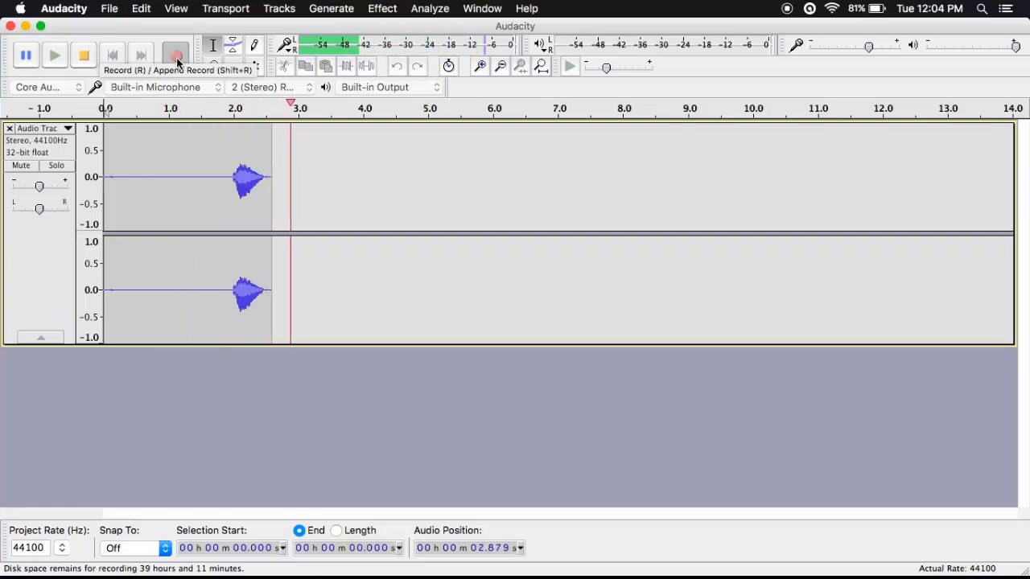
pyautogui.click(176, 54)
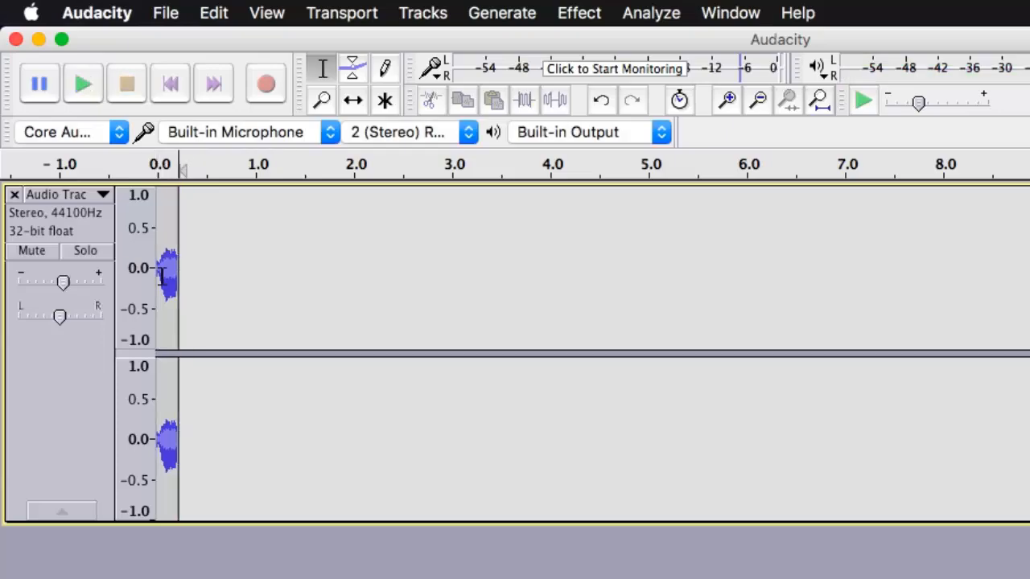
# Export the recording as audio into texttospeech, creating a new 'so…' folder.
pyautogui.click(165, 13)
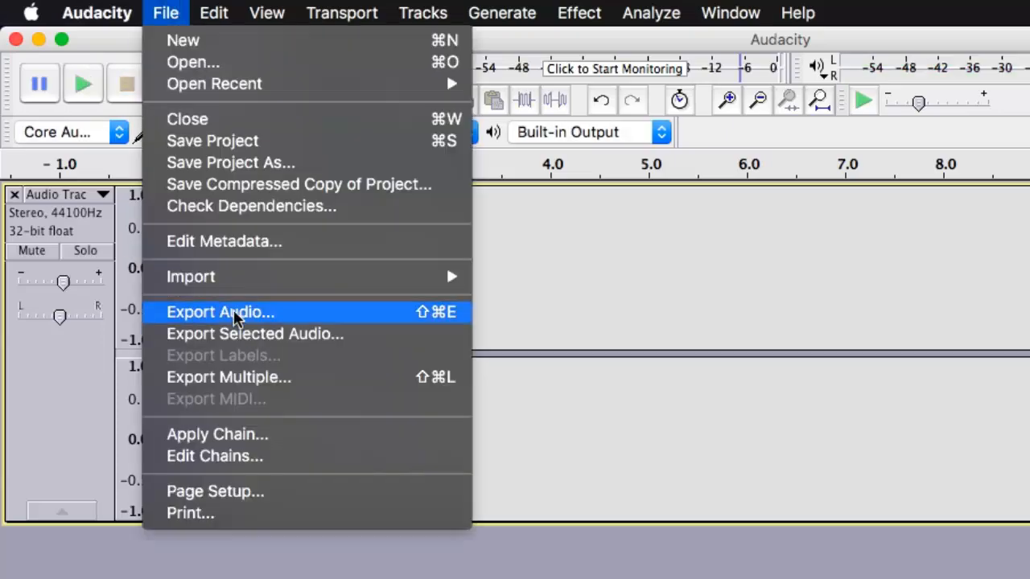
pyautogui.click(219, 312)
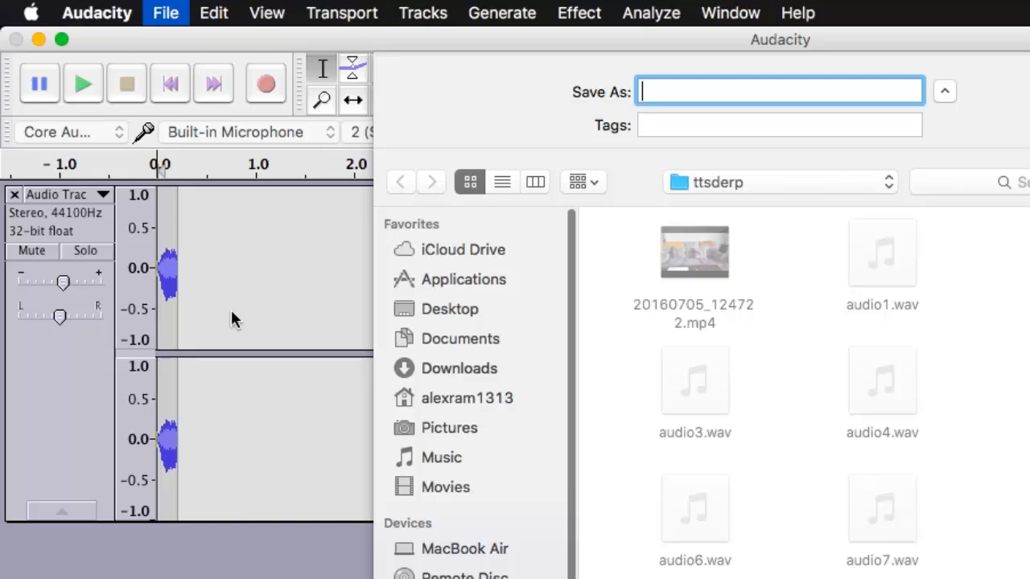
pyautogui.click(459, 338)
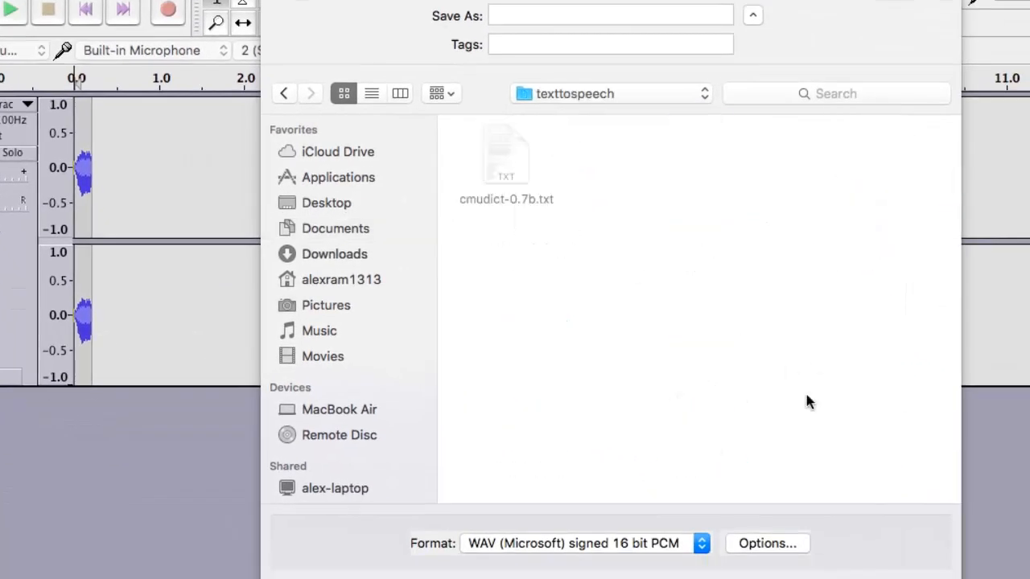
pyautogui.write('so')
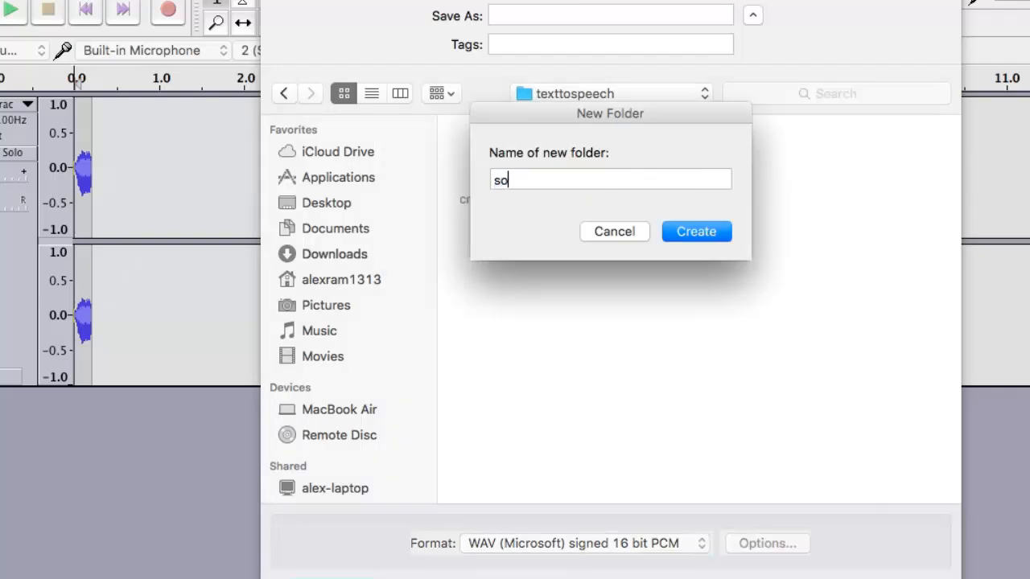
pyautogui.click(695, 231)
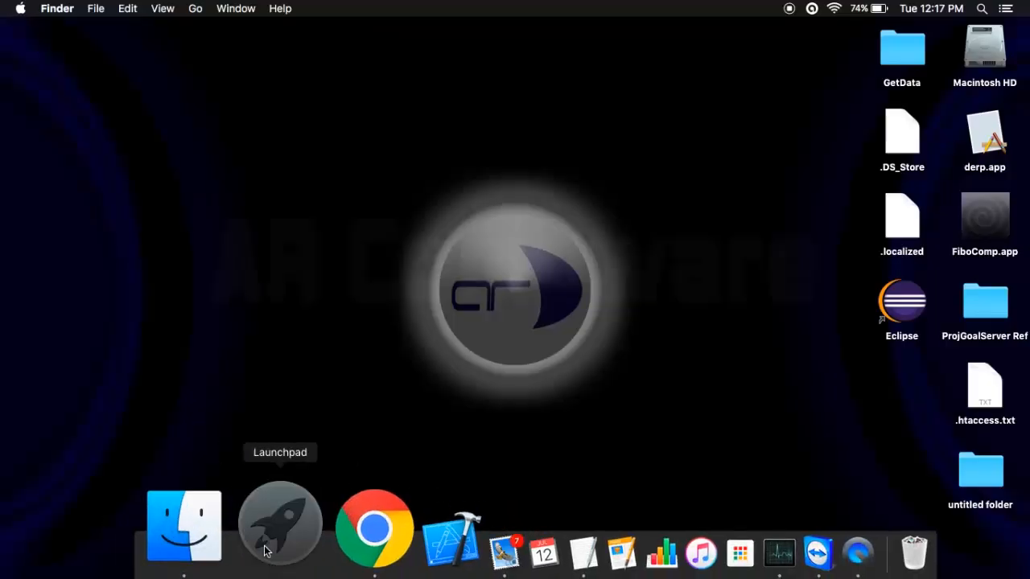
pyautogui.moveTo(109, 131)
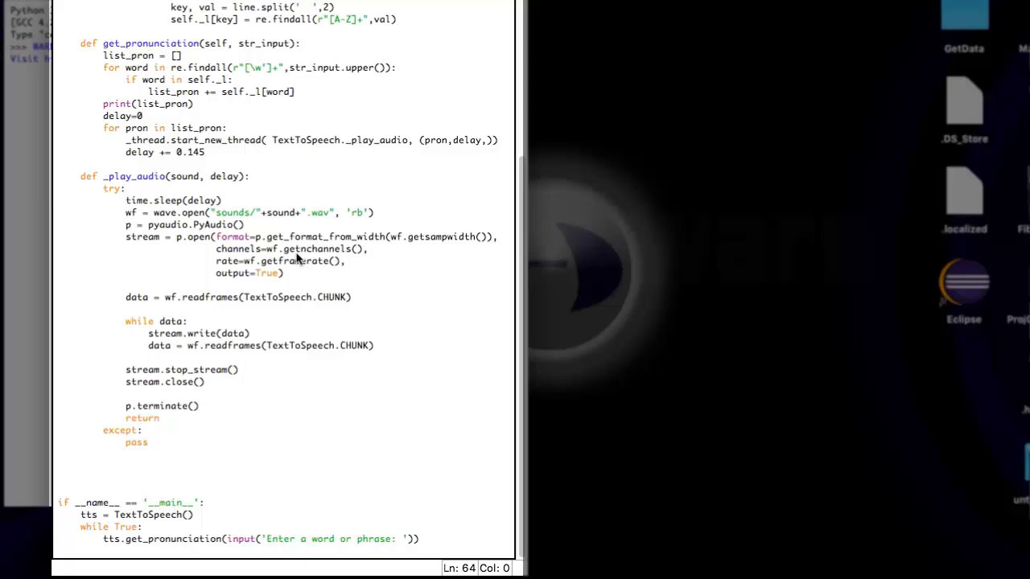
# Scroll through the untitled TextToSpeech script that loads the dictionary and plays phoneme sounds.
pyautogui.scroll(3)
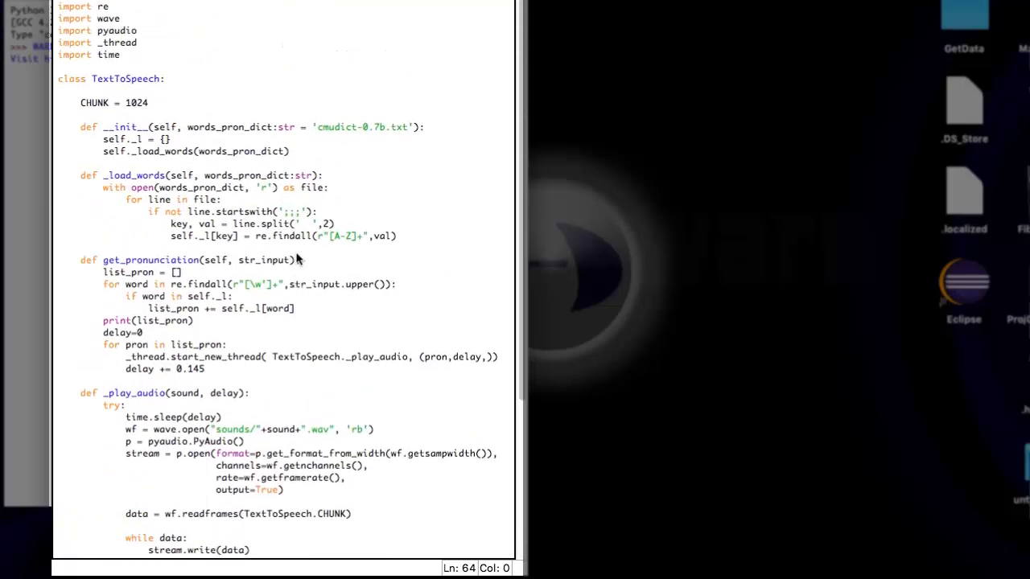
pyautogui.scroll(-3)
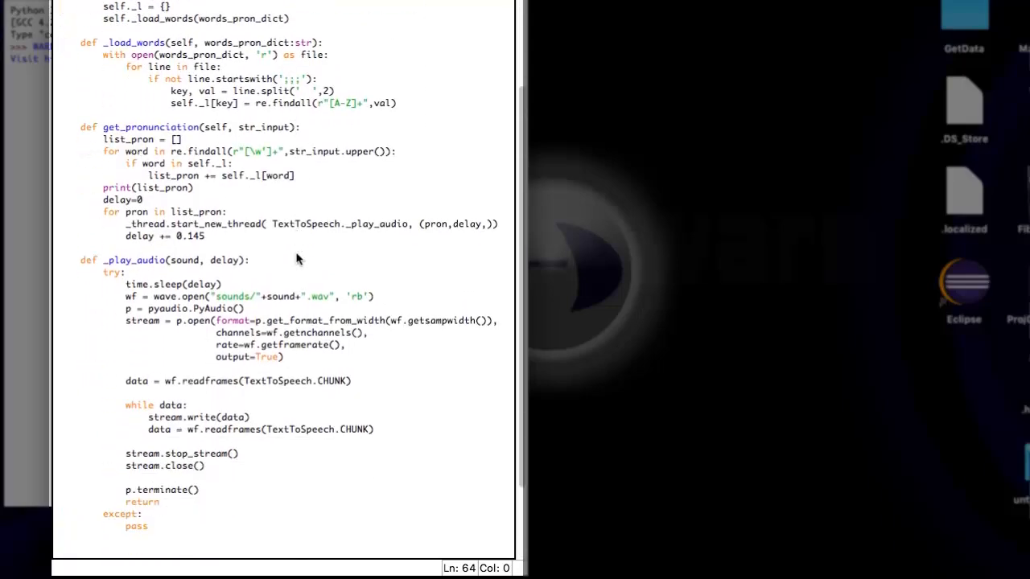
pyautogui.scroll(-3)
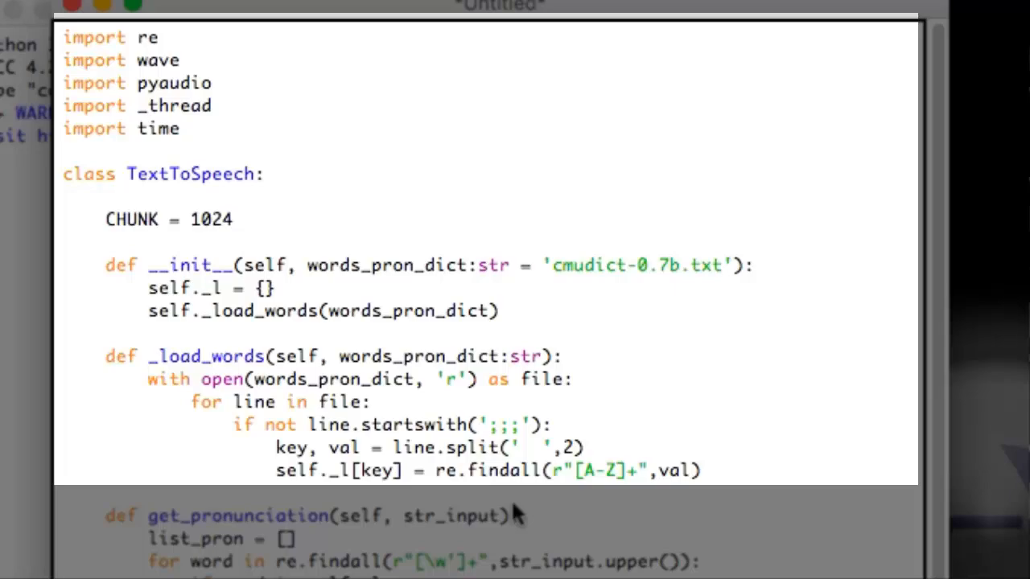
pyautogui.scroll(-3)
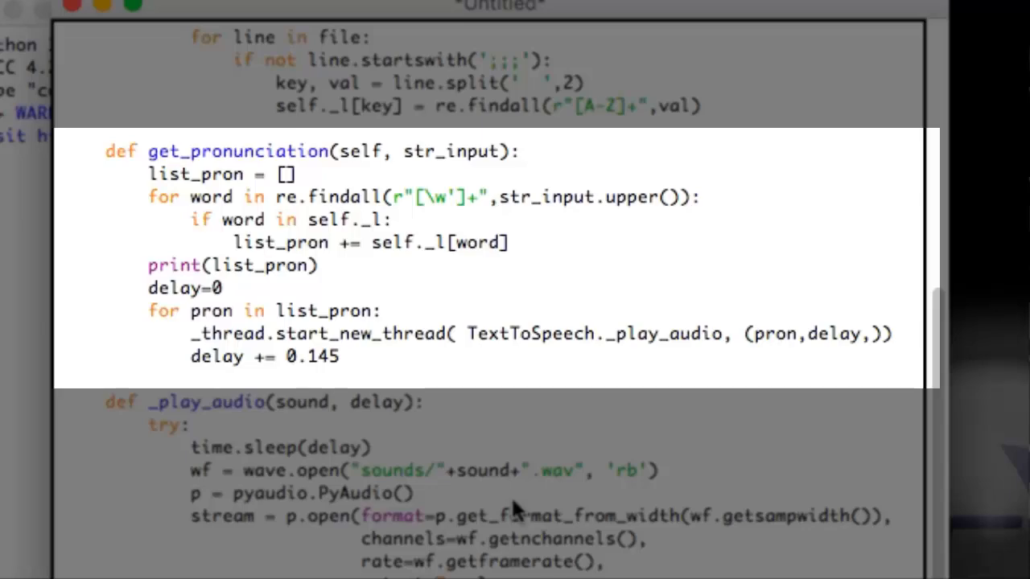
pyautogui.scroll(-3)
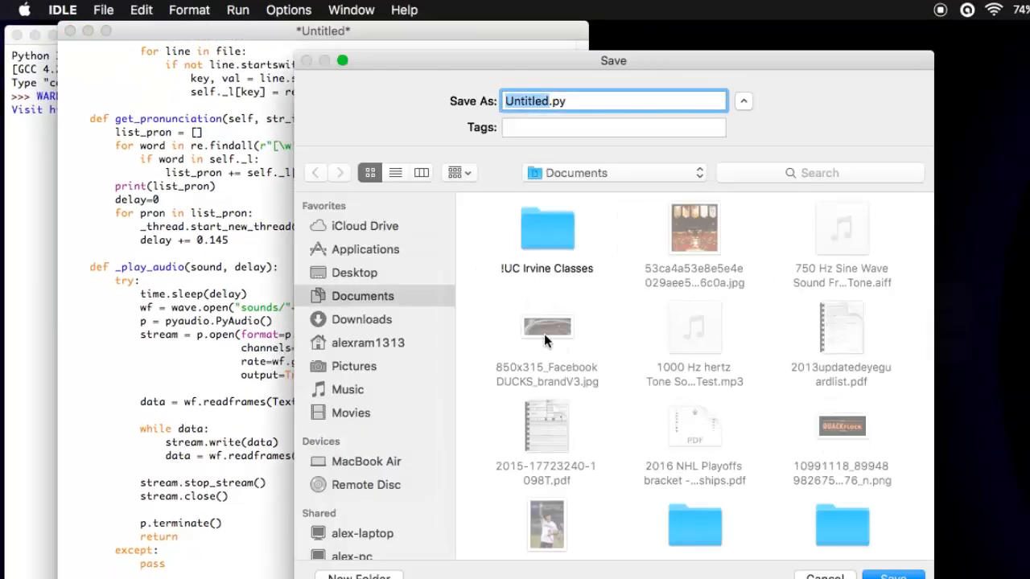
# Save the script as derp.py in texttospeech, replacing the existing file.
pyautogui.scroll(-3)
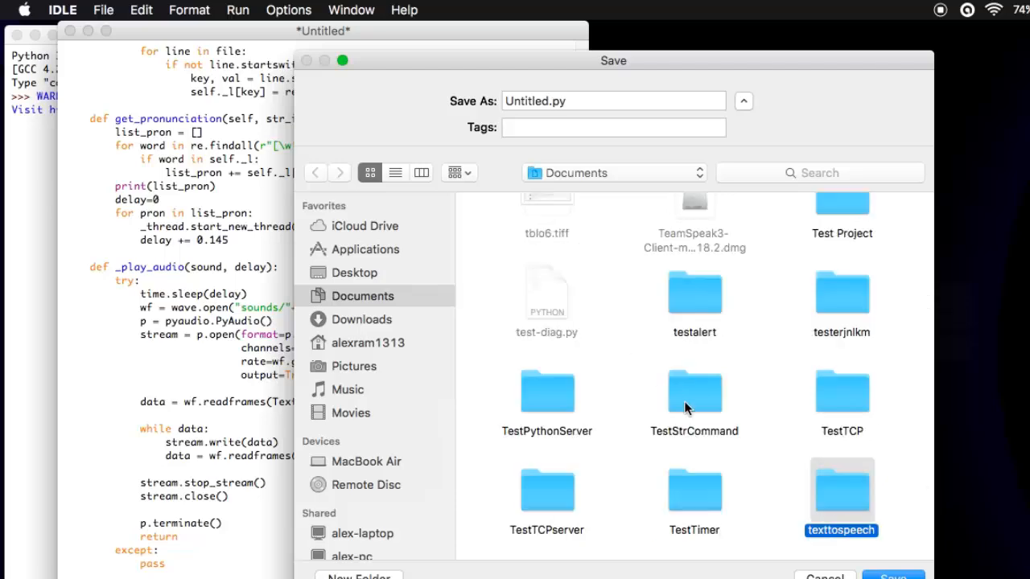
pyautogui.doubleClick(841, 491)
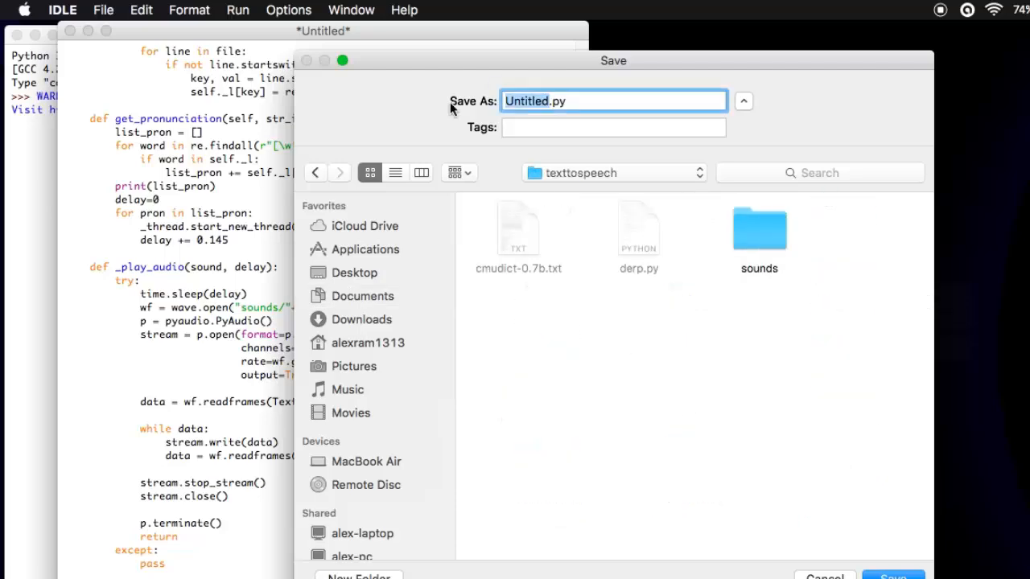
pyautogui.click(892, 575)
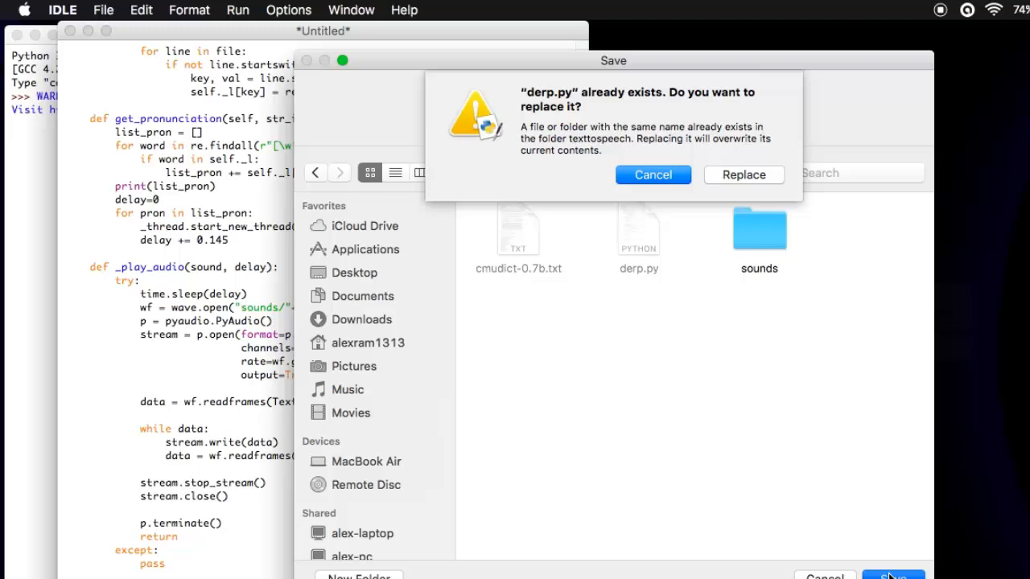
pyautogui.click(743, 175)
pyautogui.write('buy')
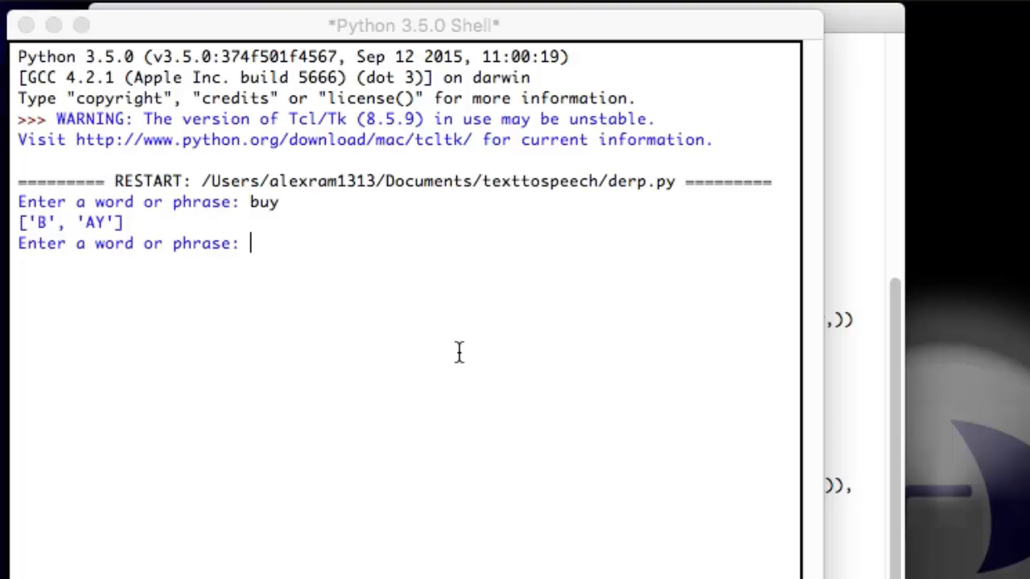
# Enter 'tie' at the script's prompt to print its pronunciation ['T', 'AY'].
pyautogui.write('ti')
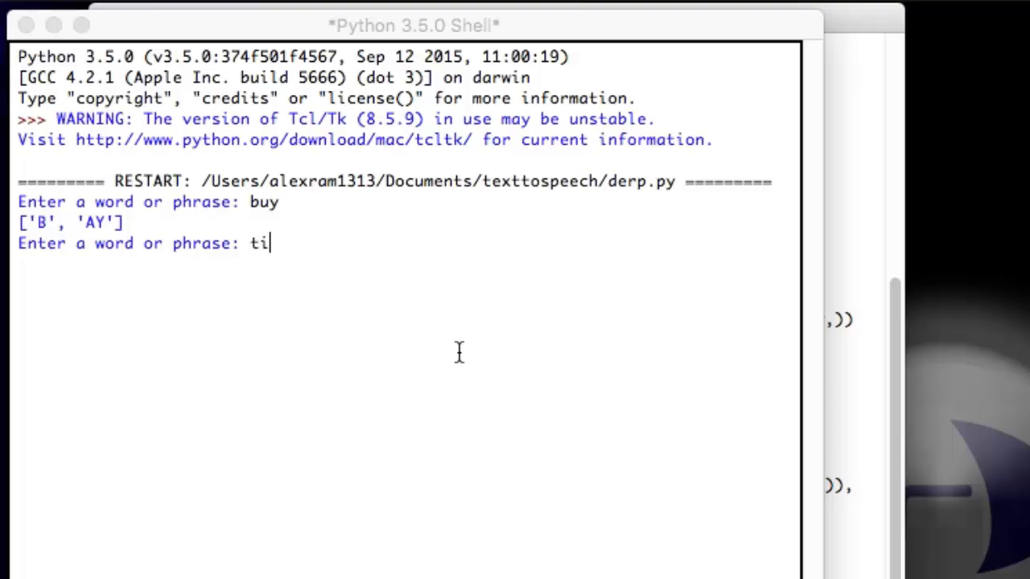
pyautogui.press('Return')
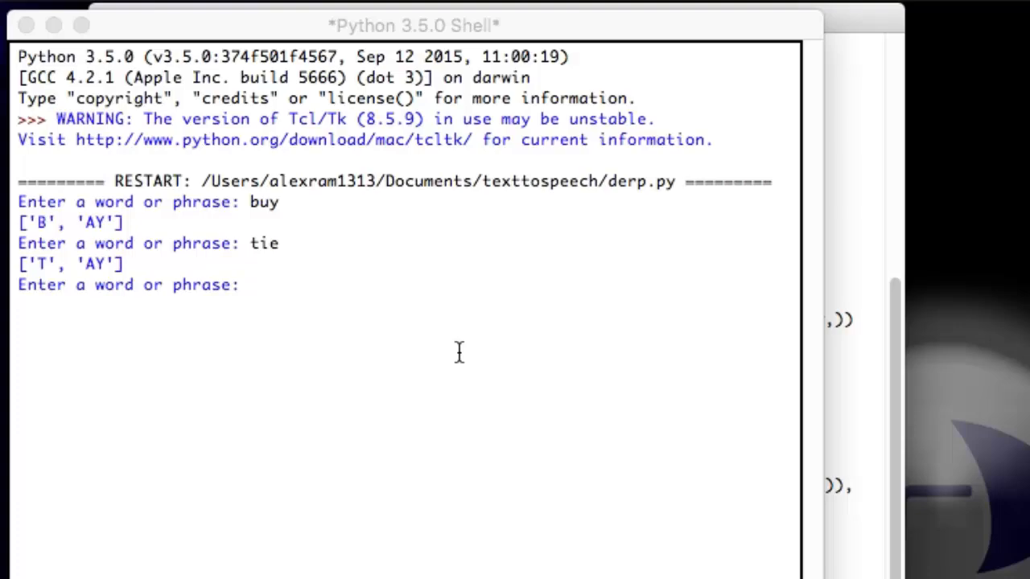